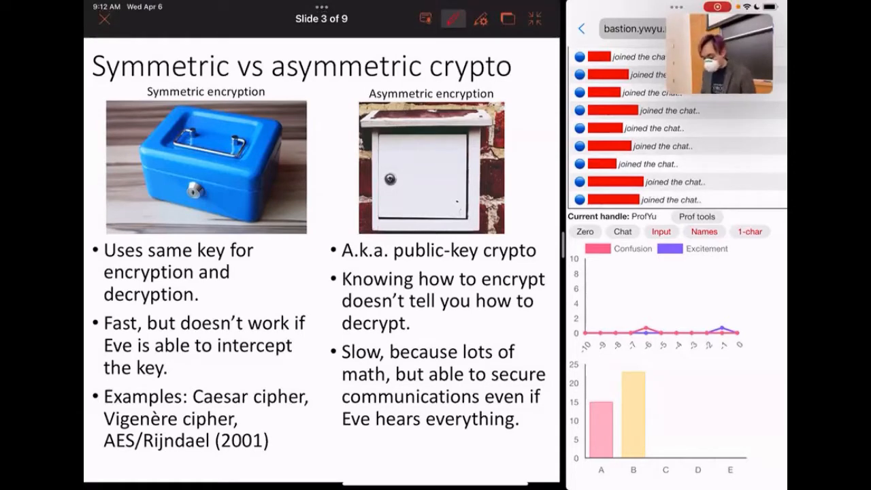
Circle AES/Rijndael, then underline RSA in the Examples: RSA, ElGamal bullet
drag(106, 428, 204, 442)
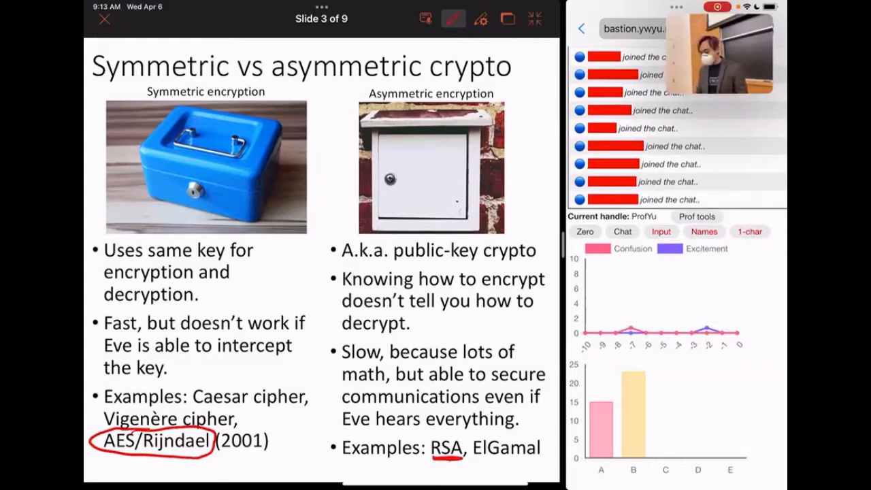
drag(422, 462, 538, 461)
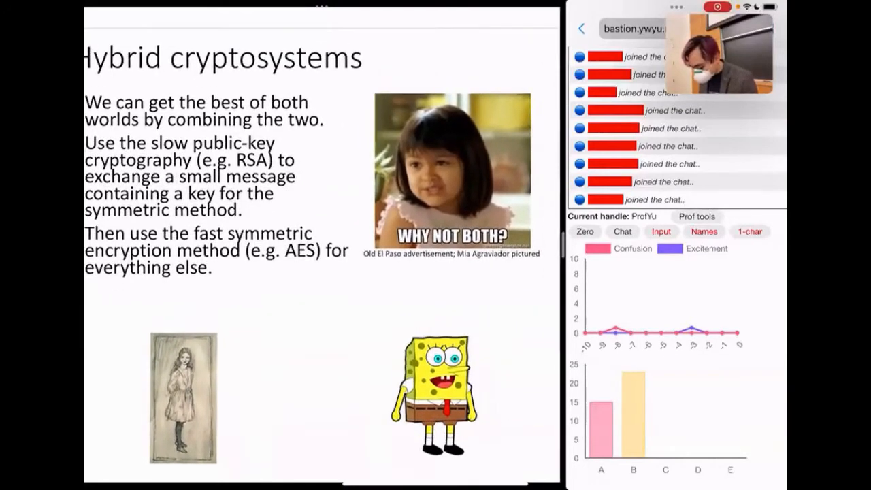
Draw the 'Hello there!' and 'Here's my public key' arrows plus an RSA-labelled padlock
drag(238, 340, 402, 334)
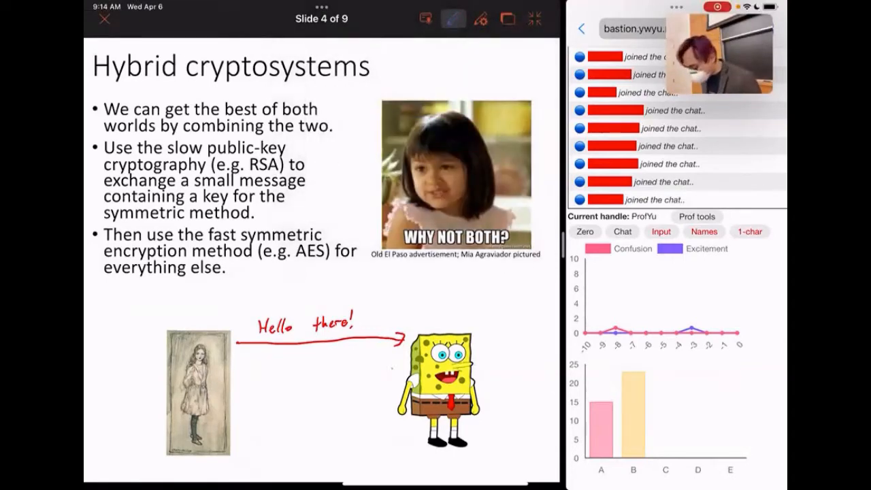
drag(408, 372, 238, 372)
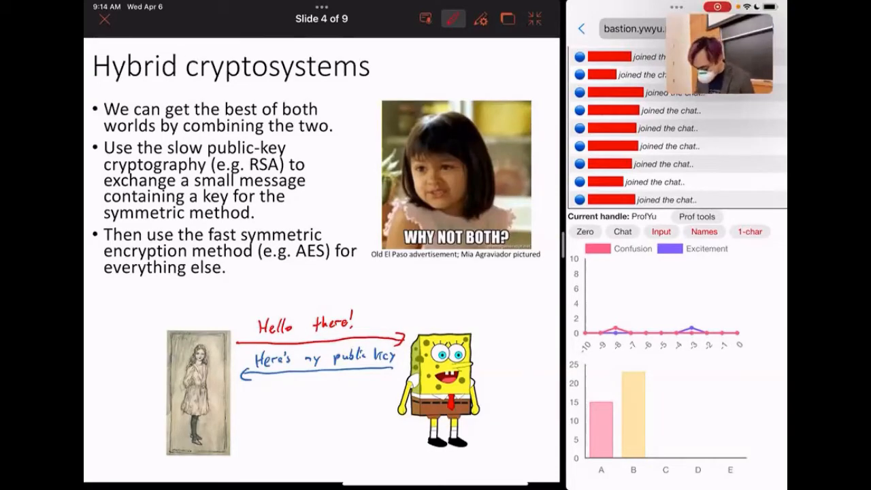
drag(251, 388, 272, 401)
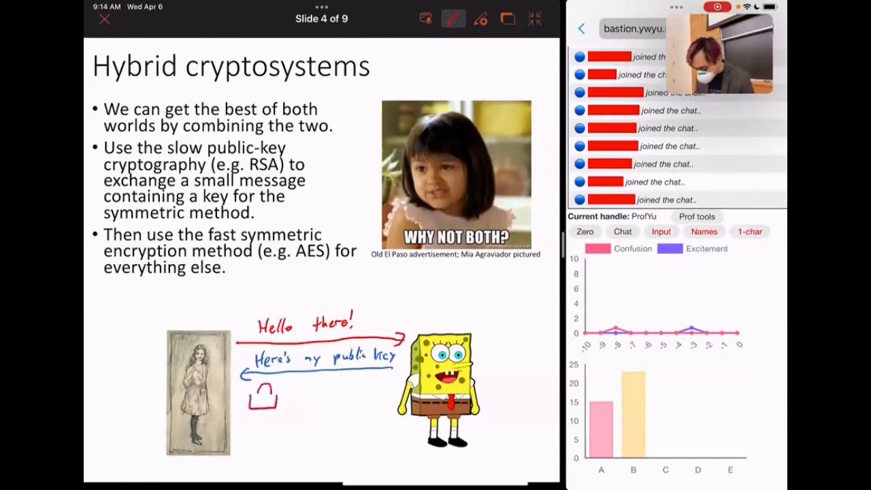
text(RSA)
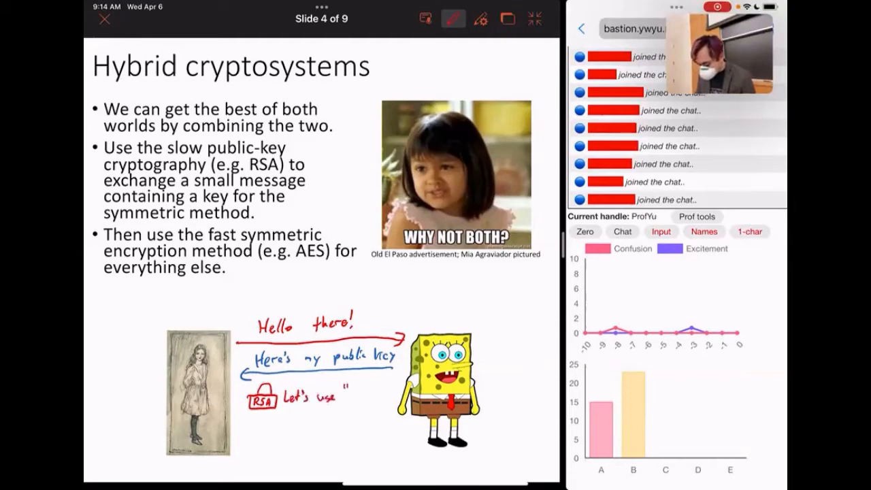
text("secret")
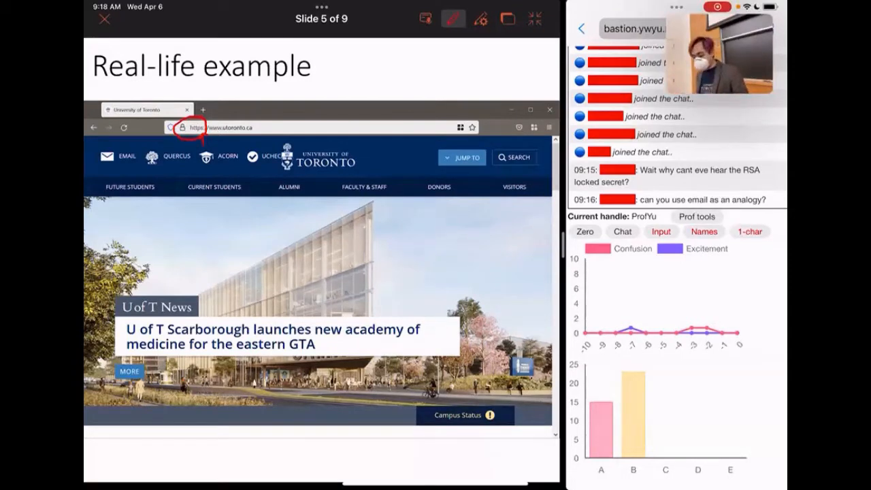
Reveal the site's connection security popup and mark it up in red ink
click(182, 127)
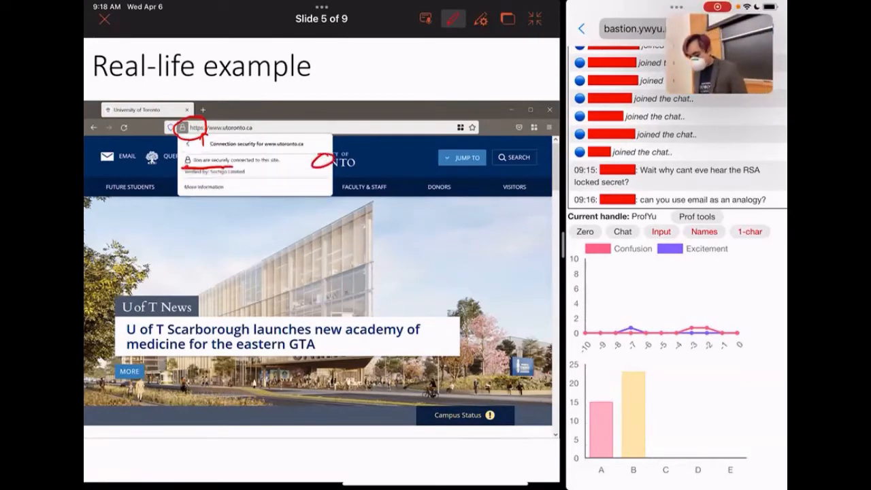
click(483, 19)
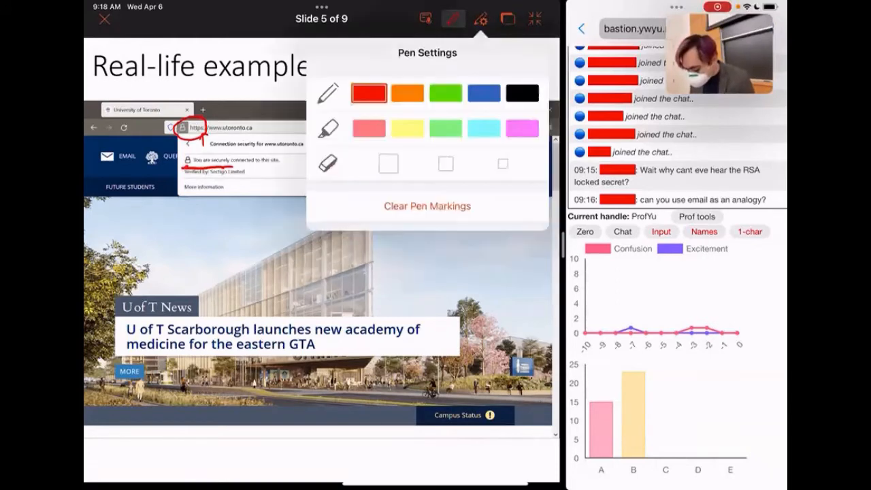
click(455, 19)
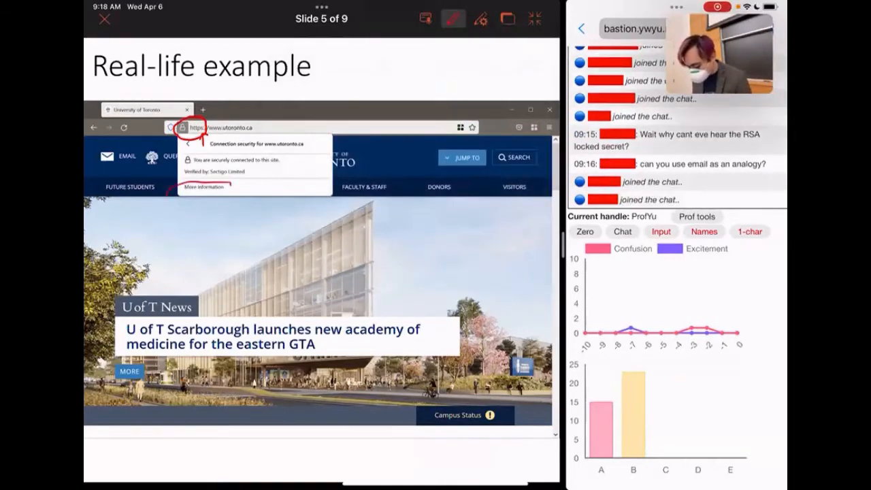
click(204, 187)
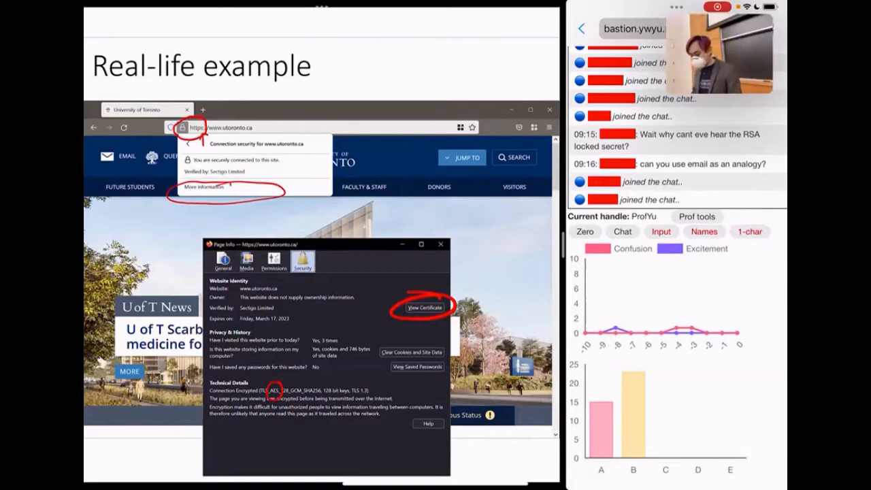
Show the certificate details screenshot and scroll down to Public Key Info
click(427, 308)
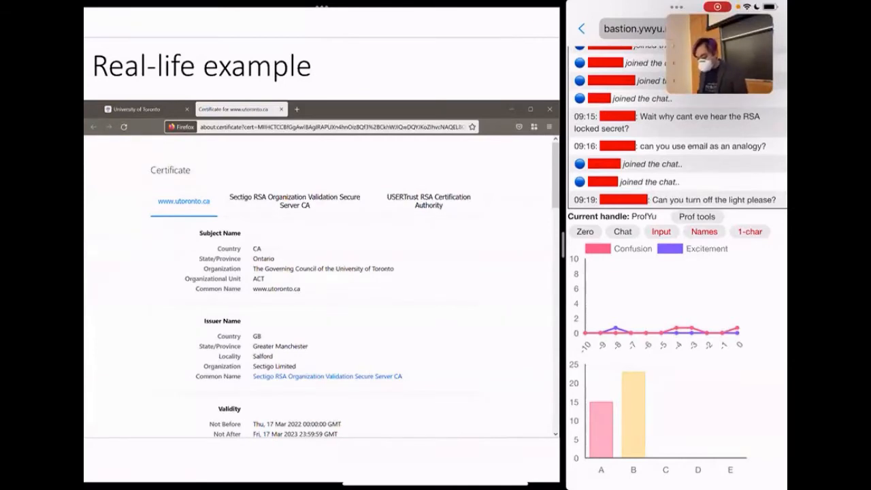
scroll(down, 3)
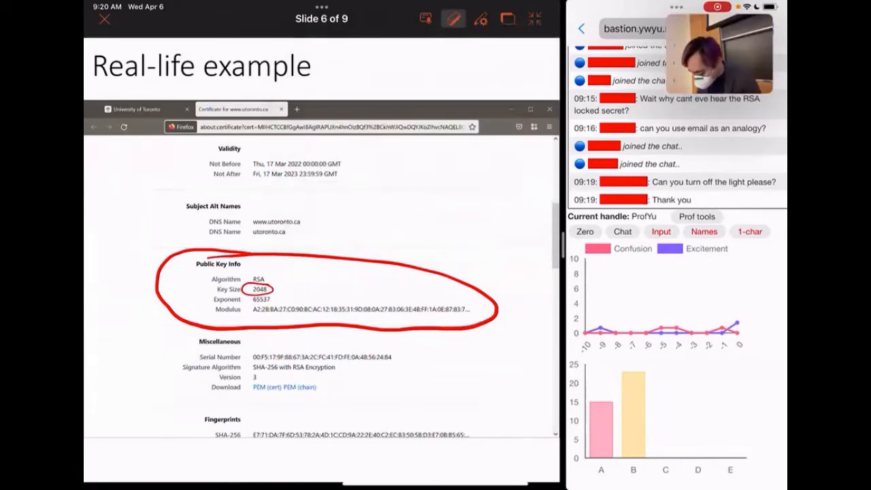
Circle exponent 65537, erase the small ink circles, and move to the Toy example slide
drag(259, 289, 261, 299)
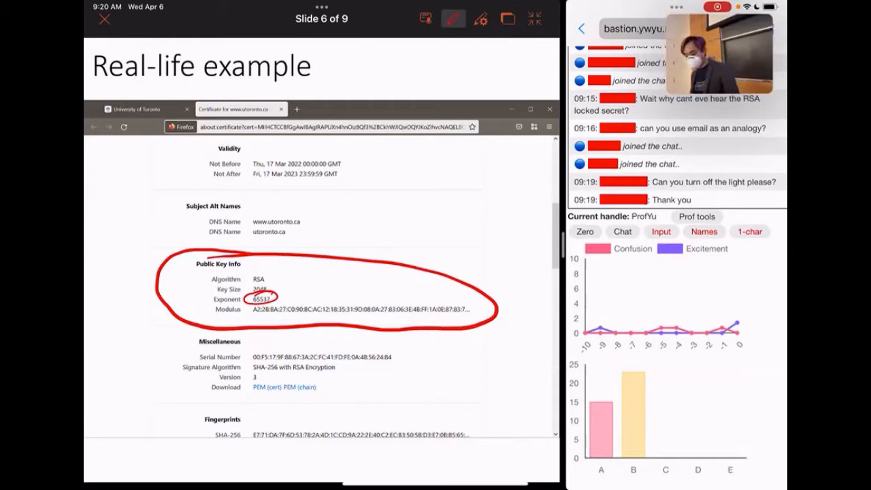
click(482, 18)
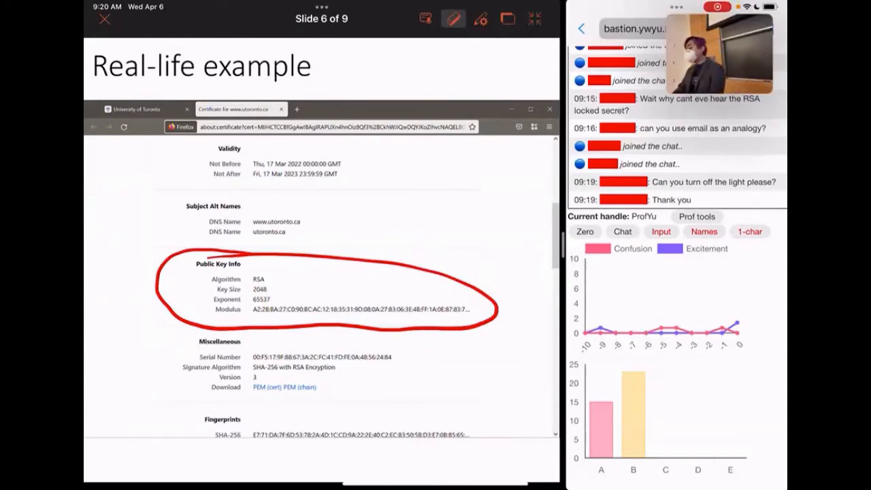
scroll(down, 3)
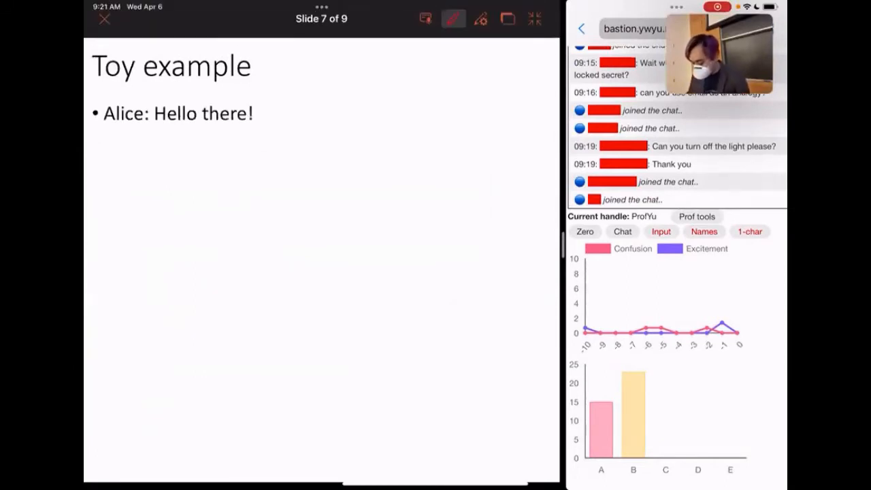
Handwrite boxed Hello!, p=29, q=31, n=899, φ(n)=840, k=11 and gcd(11,840)=1
drag(323, 61, 364, 61)
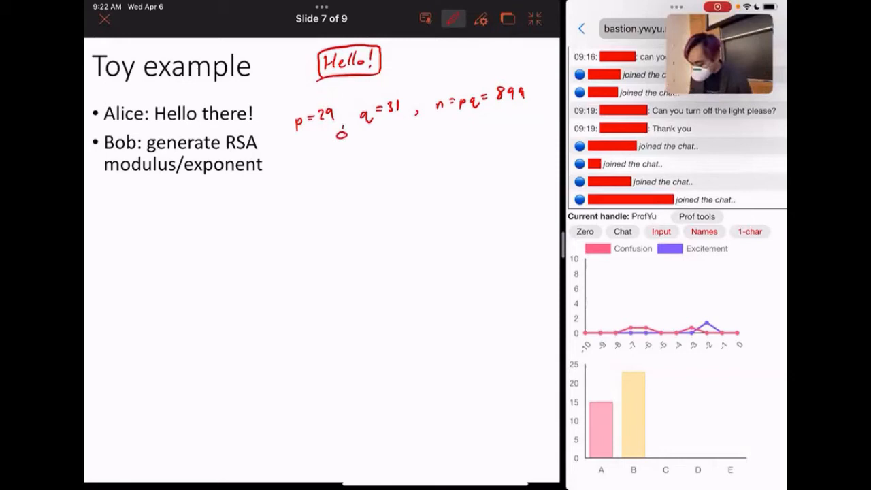
drag(333, 132, 382, 132)
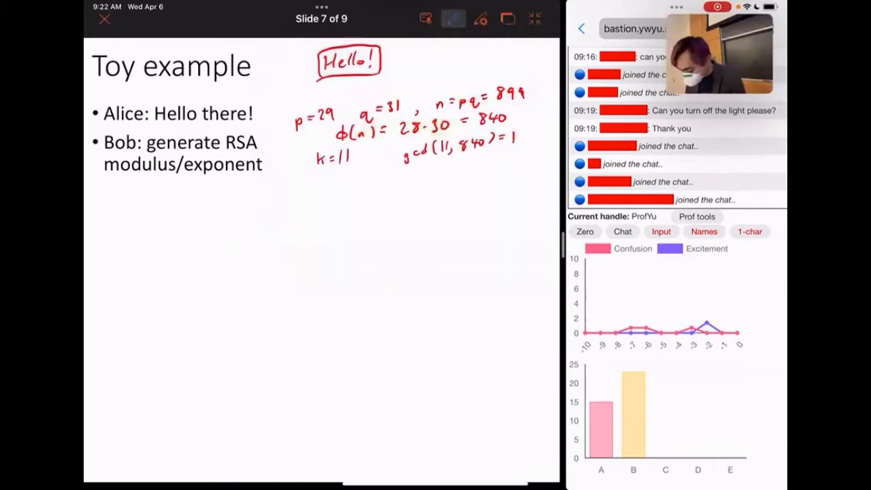
Write and box the public key (899, 11) in blue, then reveal Bob's sending bullet
click(453, 19)
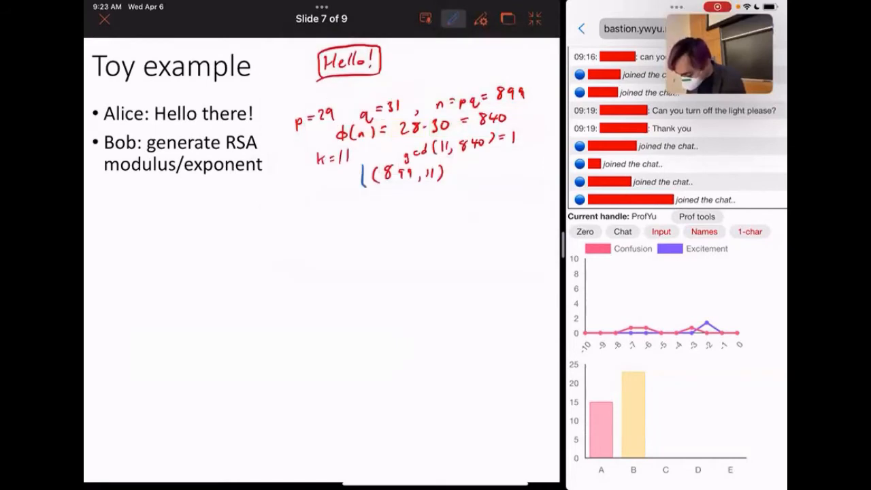
drag(367, 160, 449, 183)
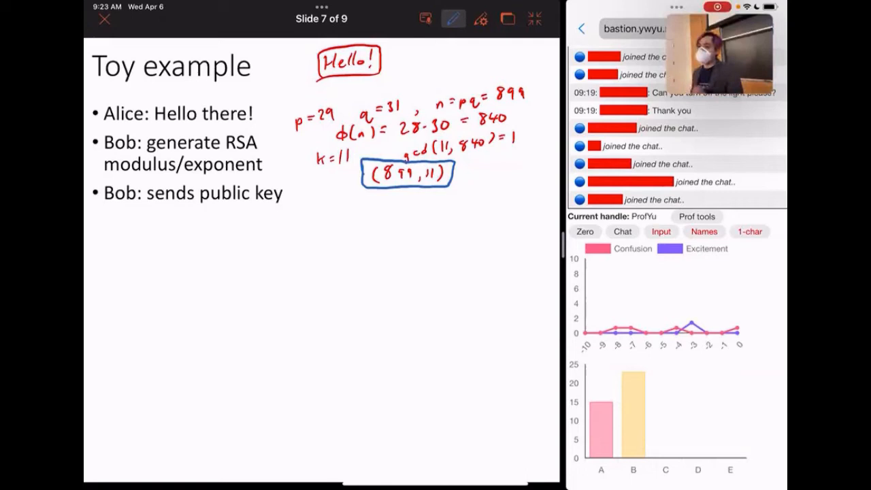
click(452, 18)
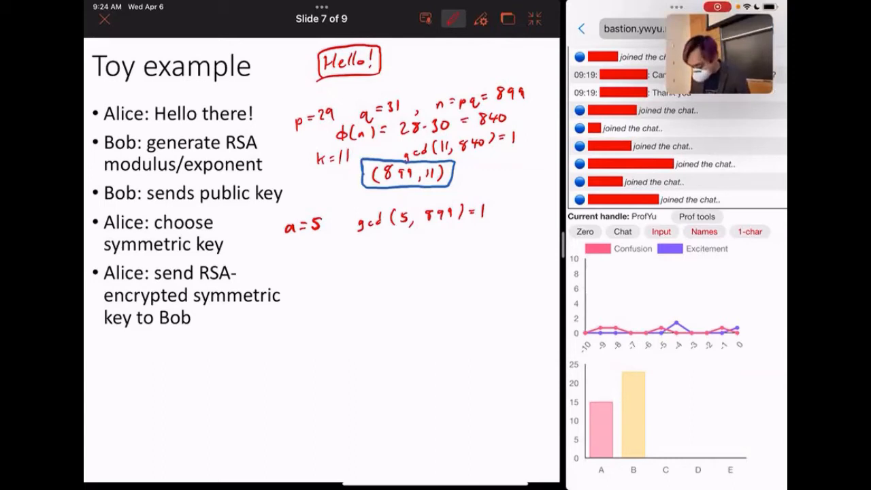
Ink a=5 and 5^11 mod 899 ≡ 738, then draw a box around 738
drag(320, 279, 340, 275)
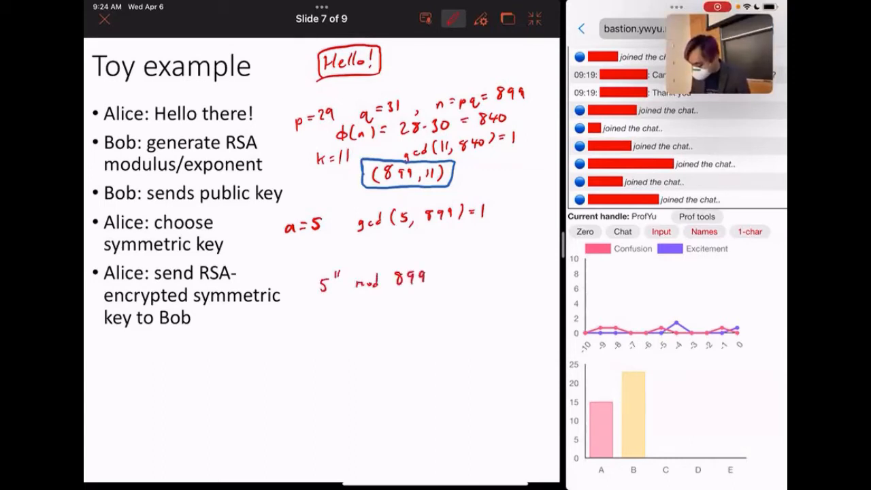
drag(435, 279, 452, 279)
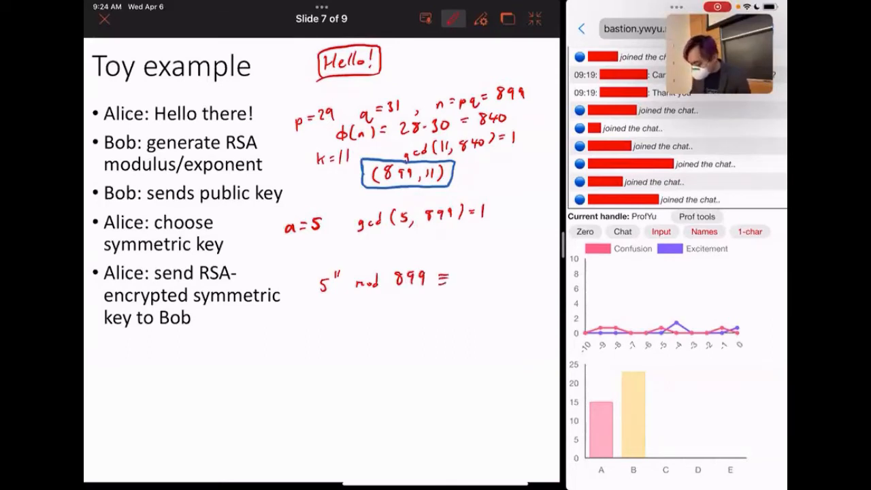
text(738)
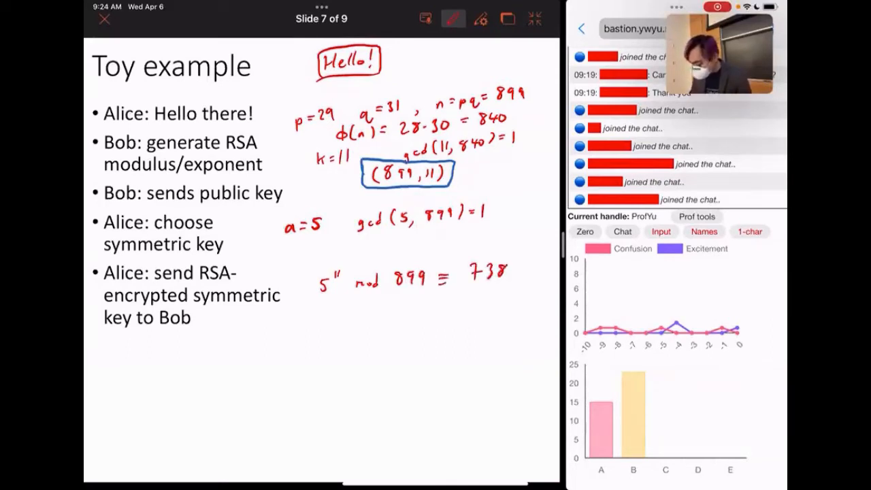
drag(459, 255, 517, 282)
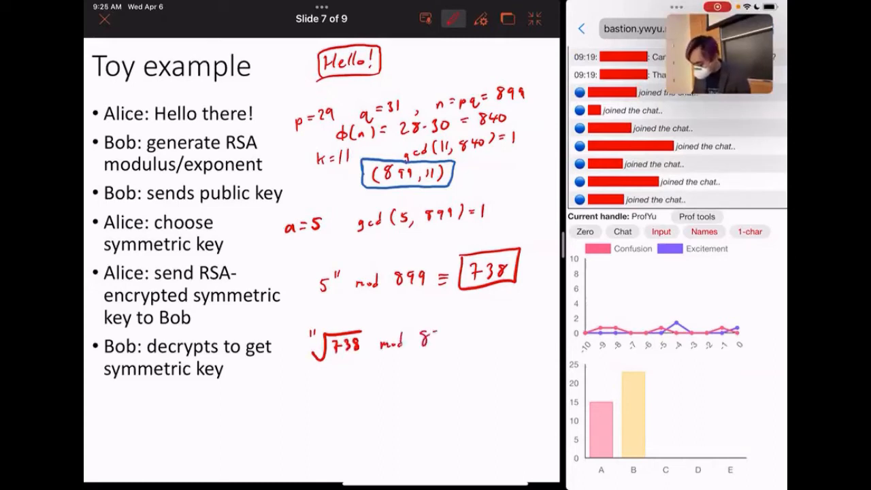
Complete the handwritten '11th root of 738 mod 899 ≡ 5' under Bob's decryption bullet
text(899 ≡)
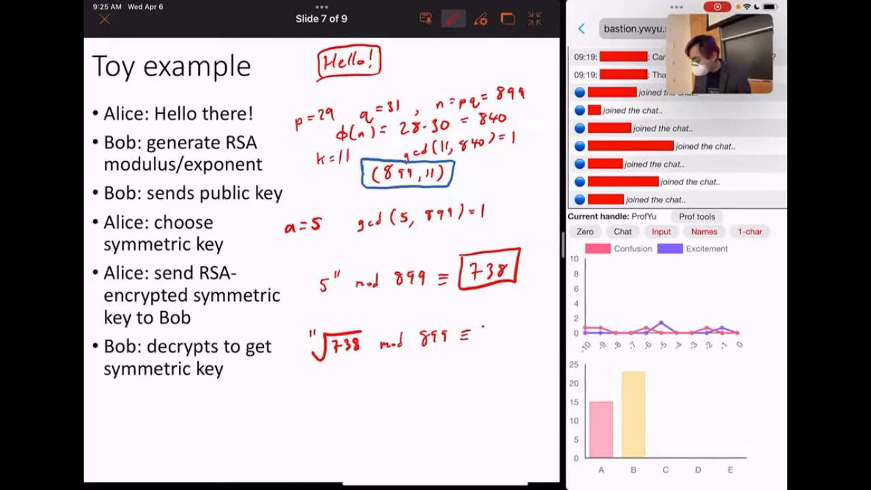
text(5)
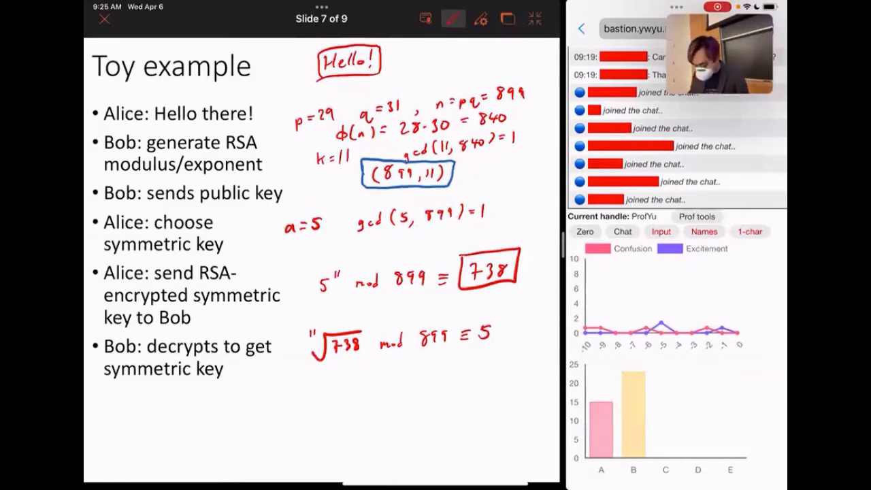
Write I LOVE MATHEMATICS and its +5 shifted text in black, then return to red ink
click(480, 19)
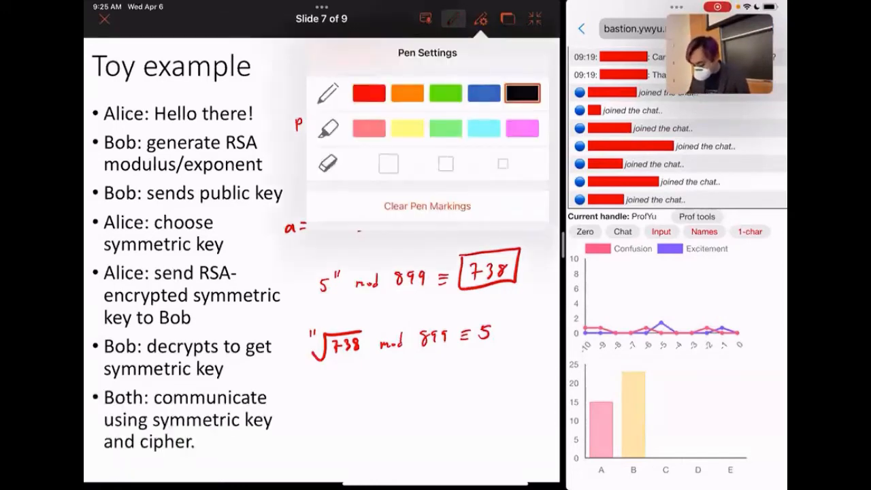
click(452, 19)
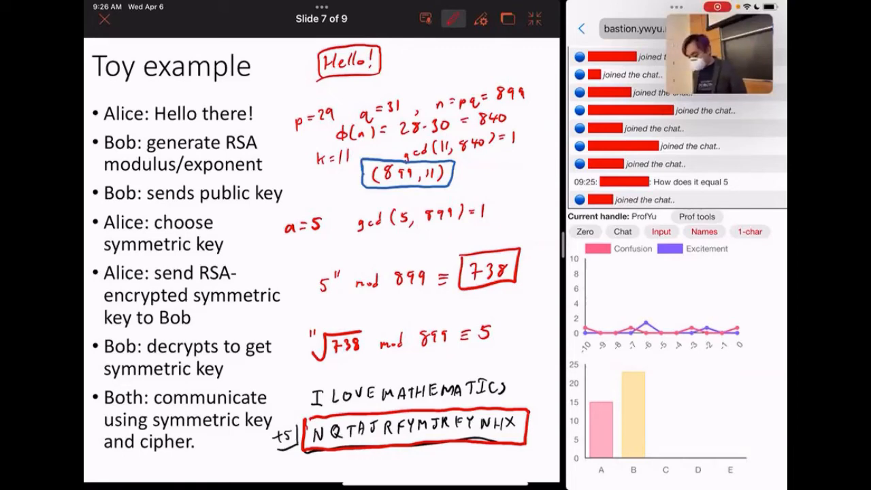
click(481, 19)
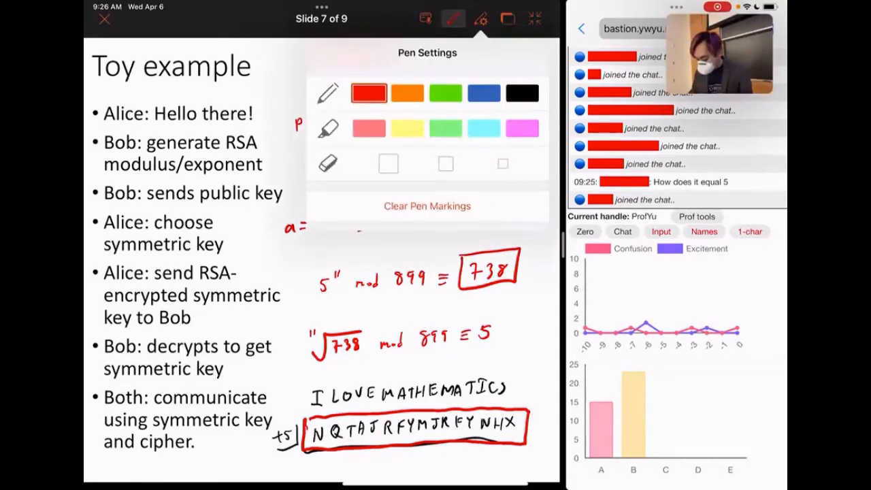